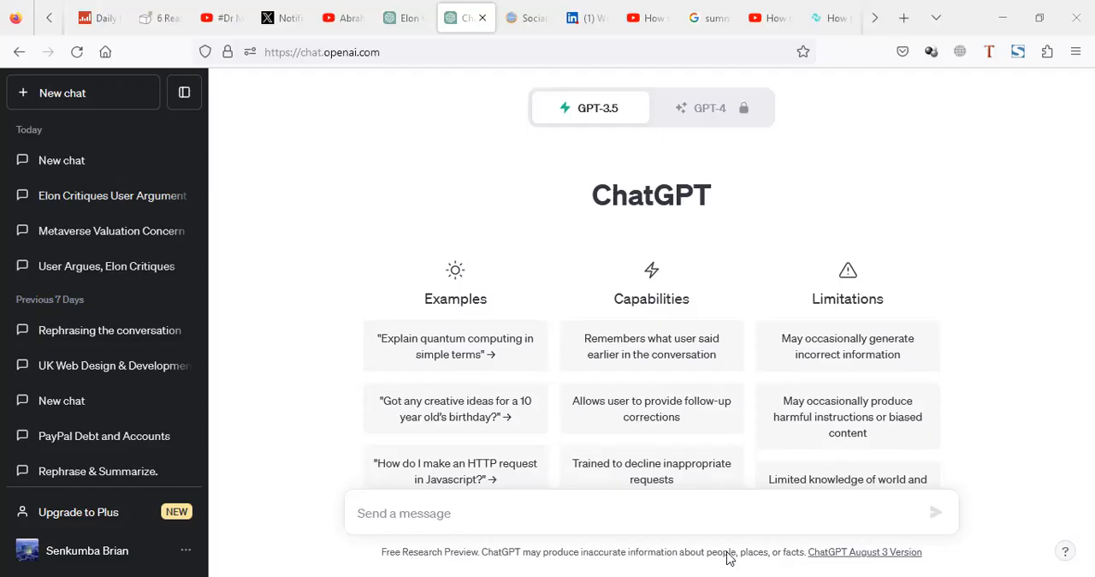
mouse_move(664, 392)
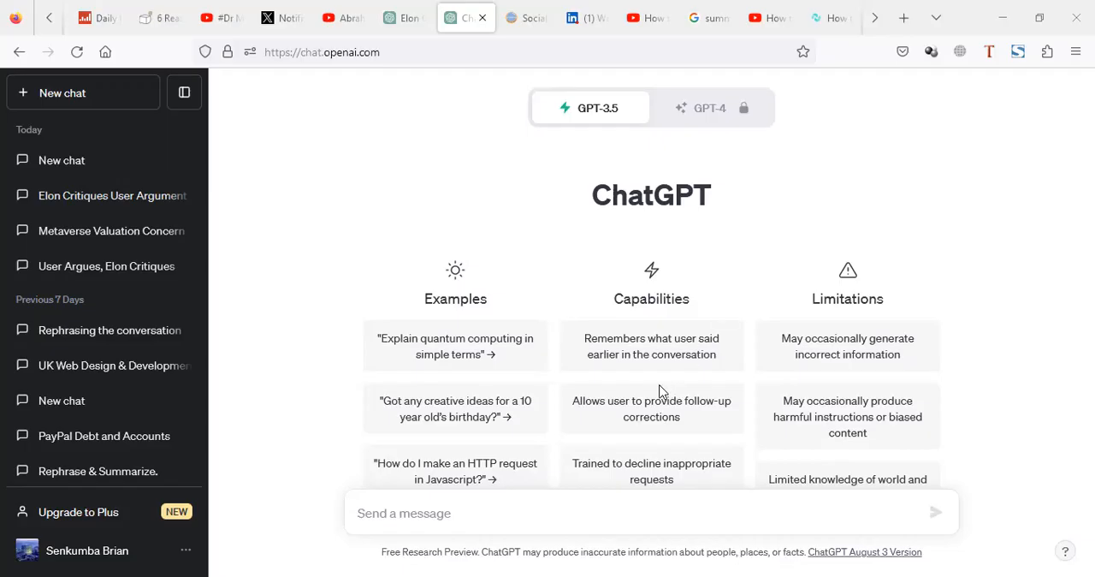
mouse_move(597, 332)
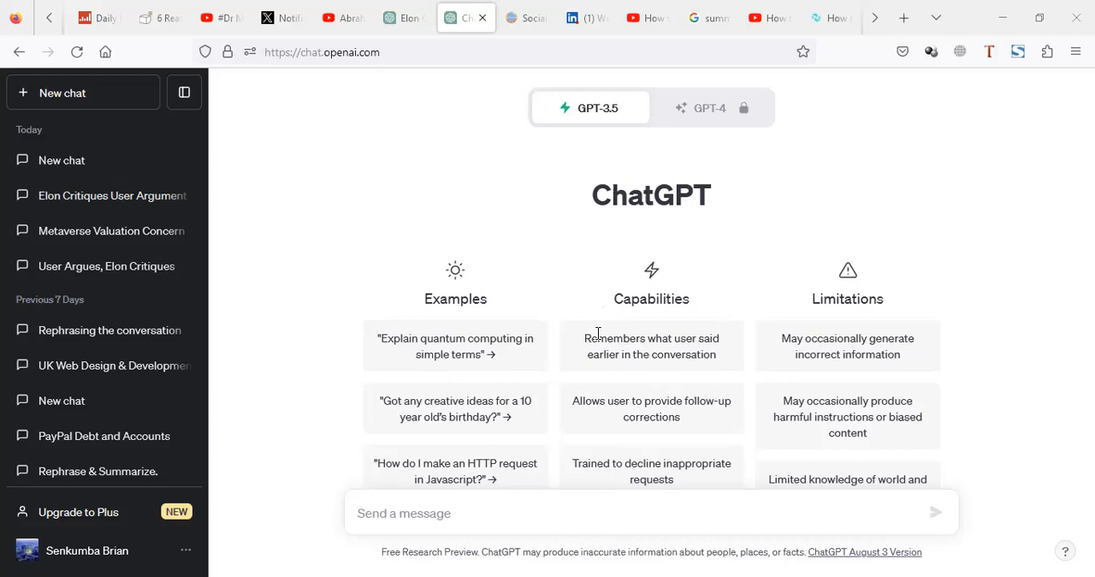
mouse_move(616, 240)
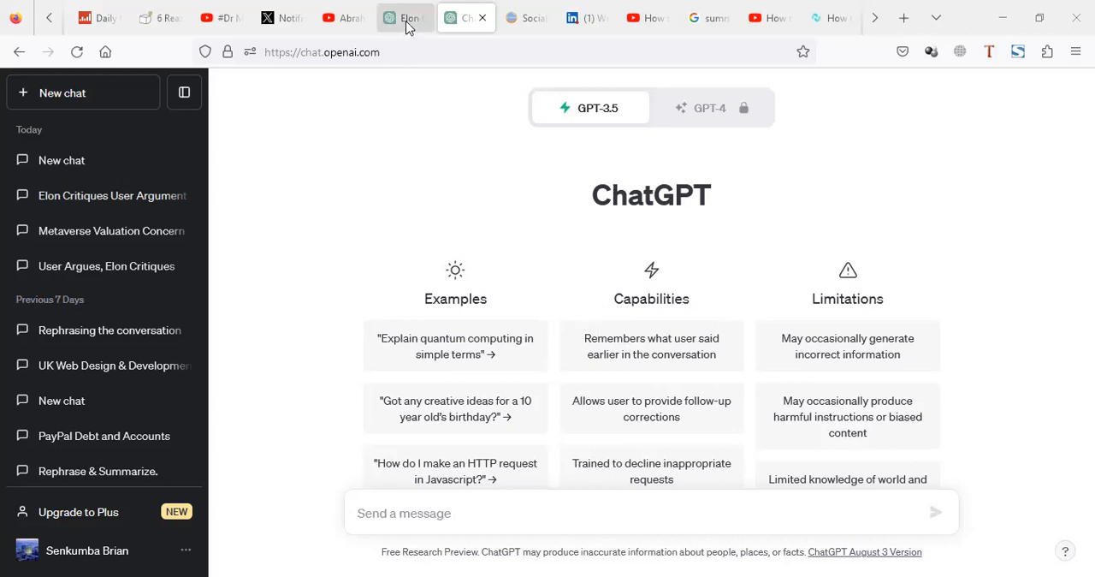
- Revisit the earlier Elon Musk critique chat, then return to an empty new chat to compose
click(404, 17)
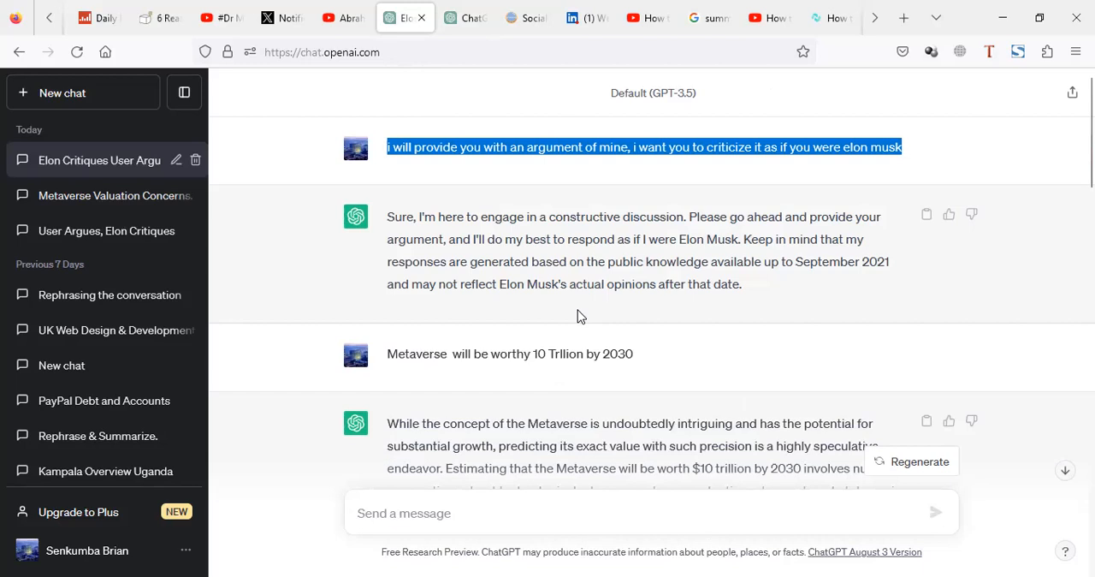
mouse_move(698, 199)
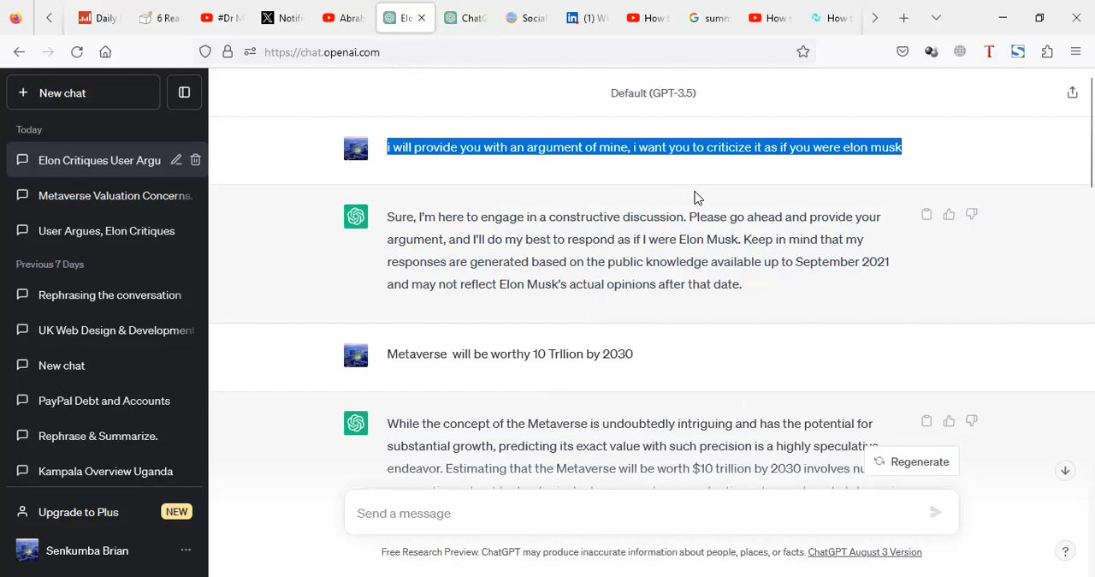
mouse_move(698, 187)
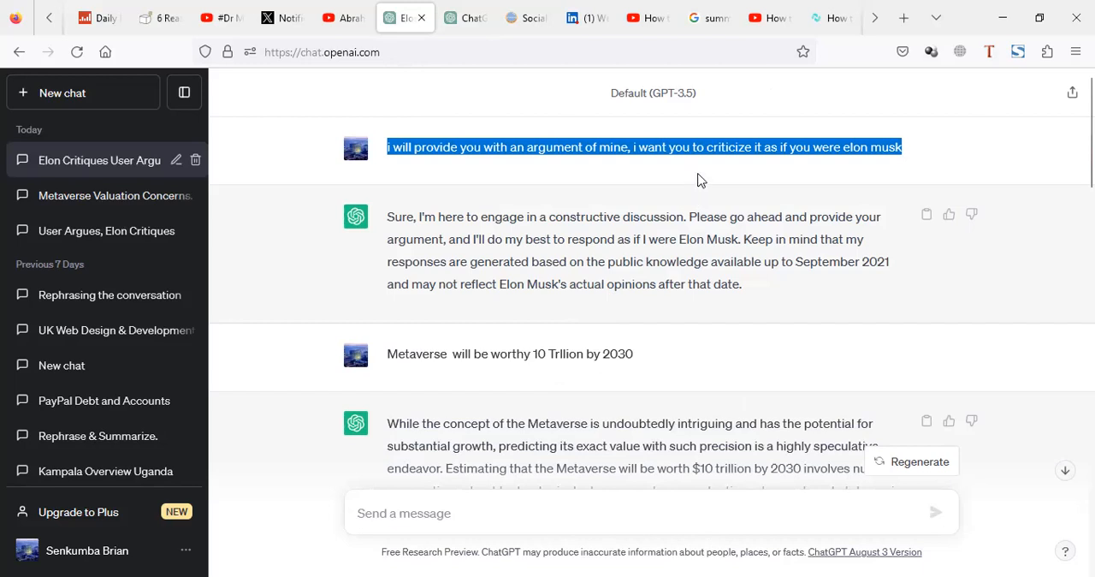
mouse_move(425, 87)
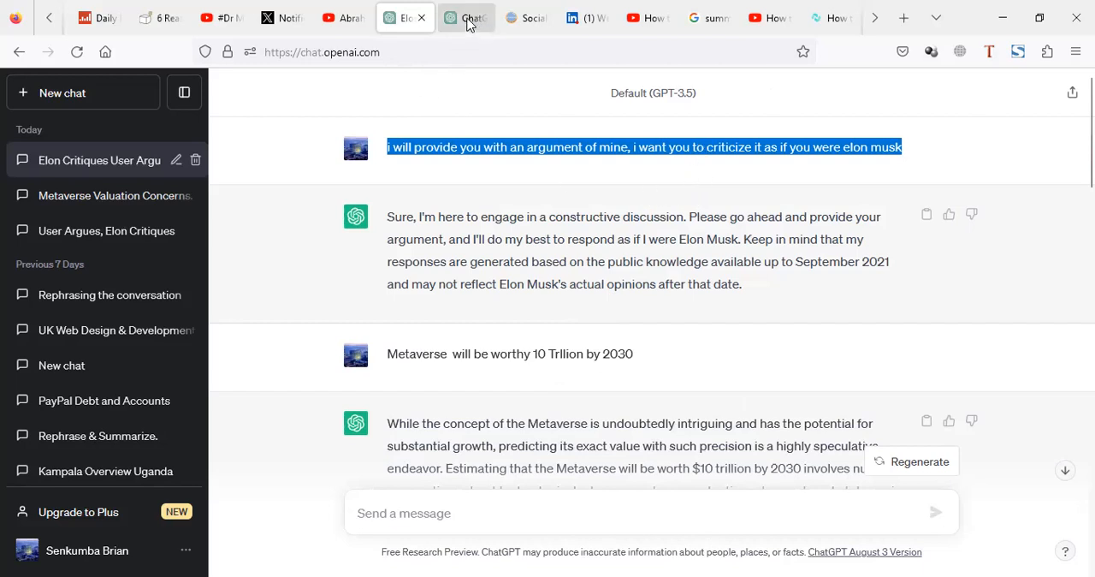
click(466, 17)
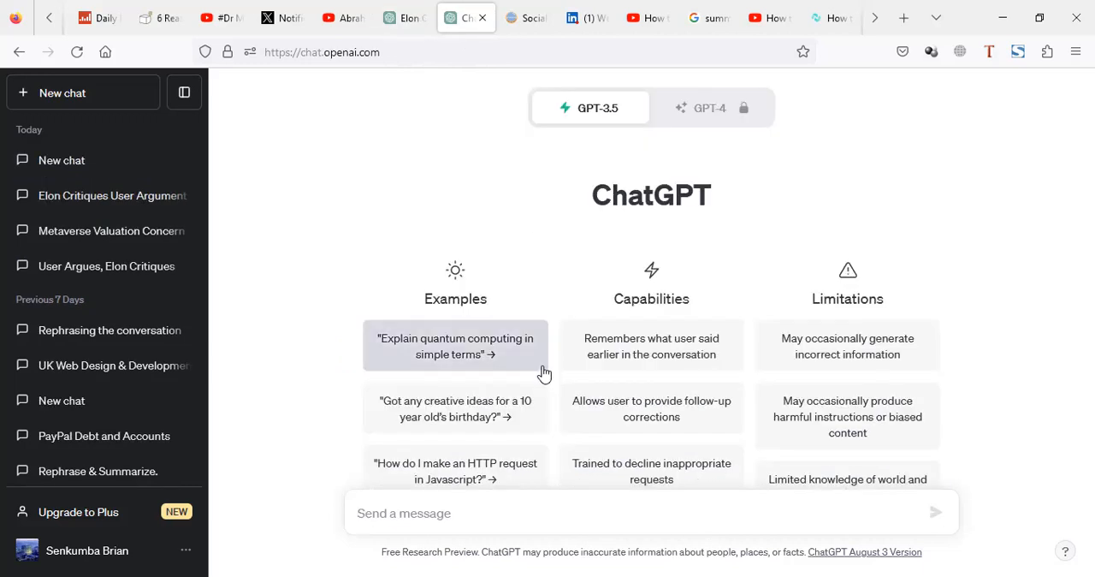
mouse_move(563, 484)
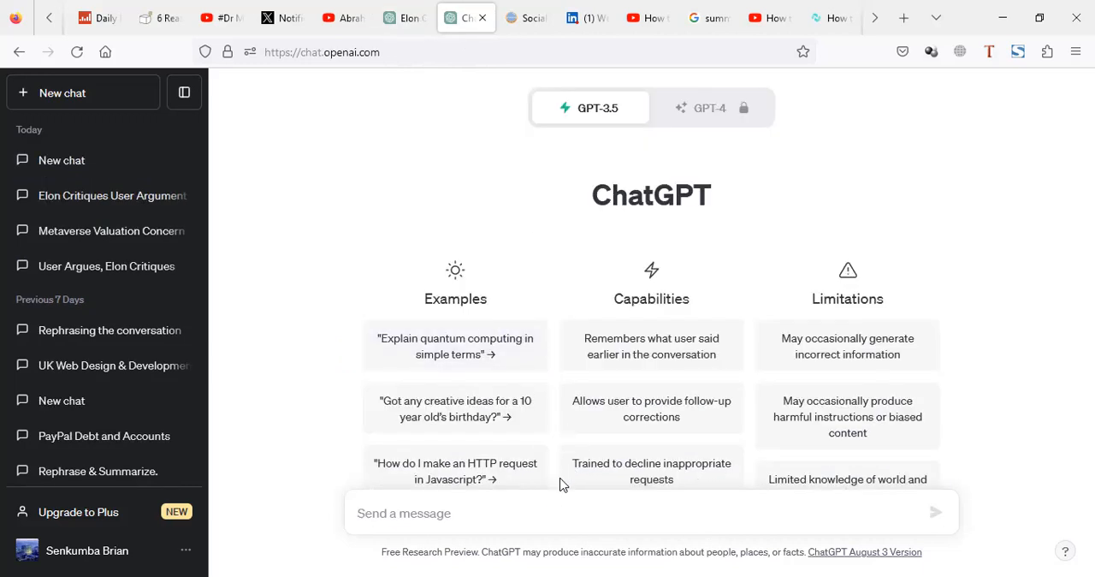
click(580, 513)
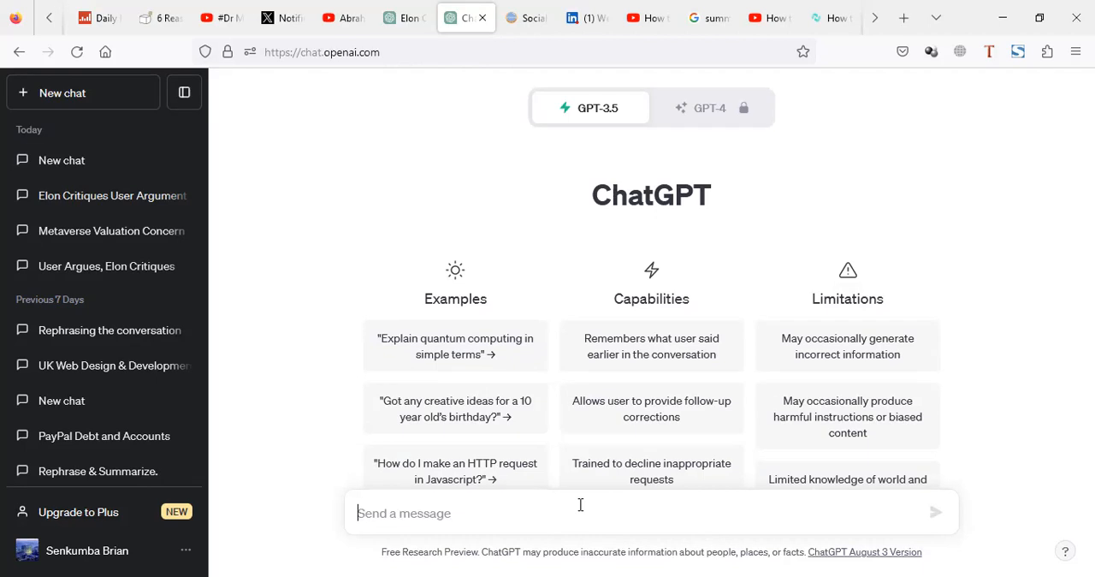
mouse_move(472, 197)
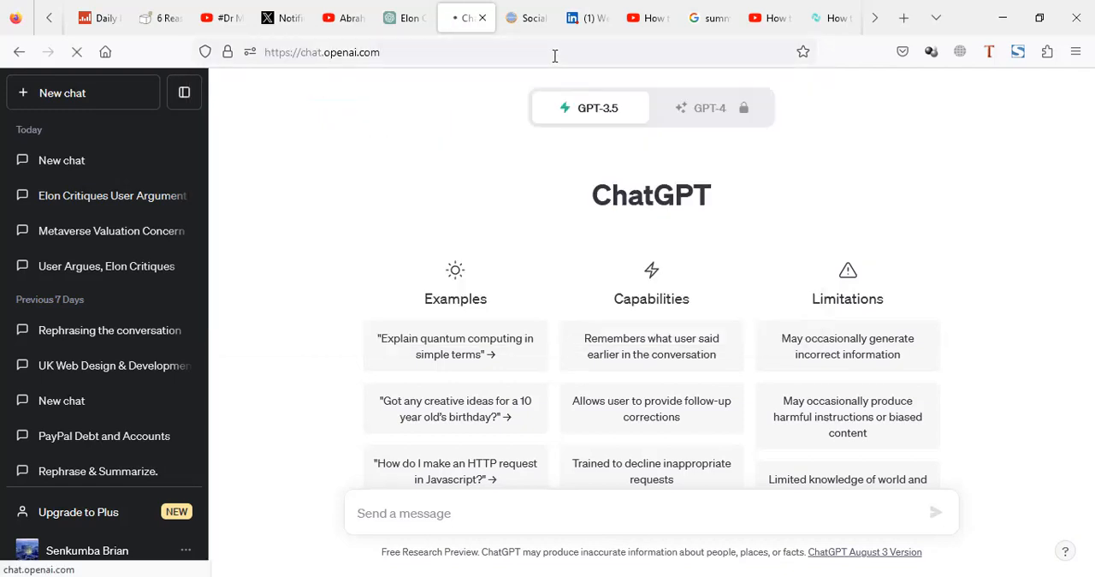
- Send the request asking ChatGPT to criticize upcoming arguments as 'elon musk' and get its agreement
click(75, 52)
text(i will provide you with an argument of mine, i want you to criticize it as if you were)
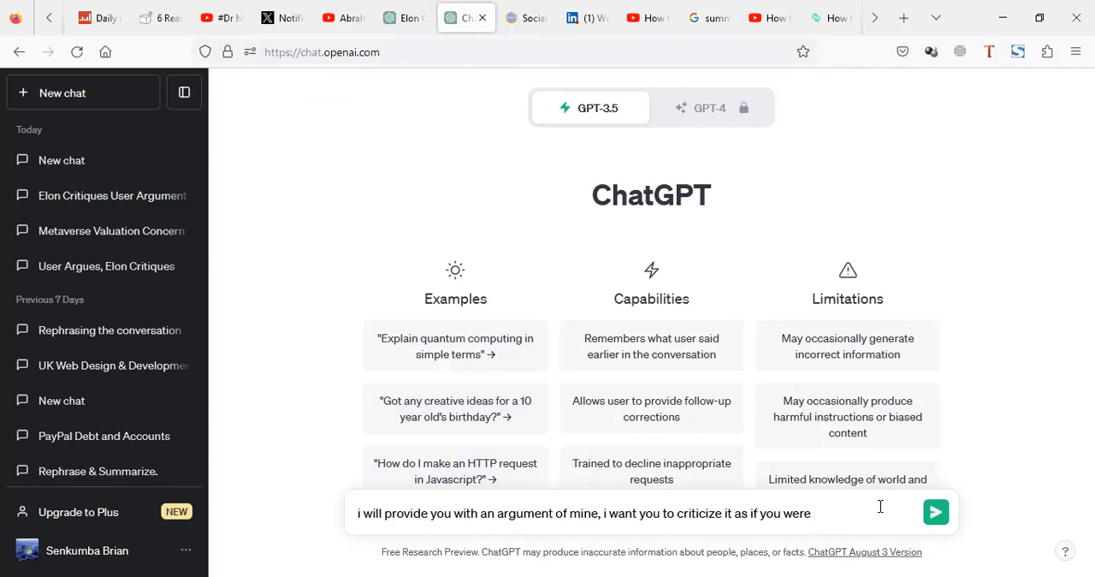
text(" ")
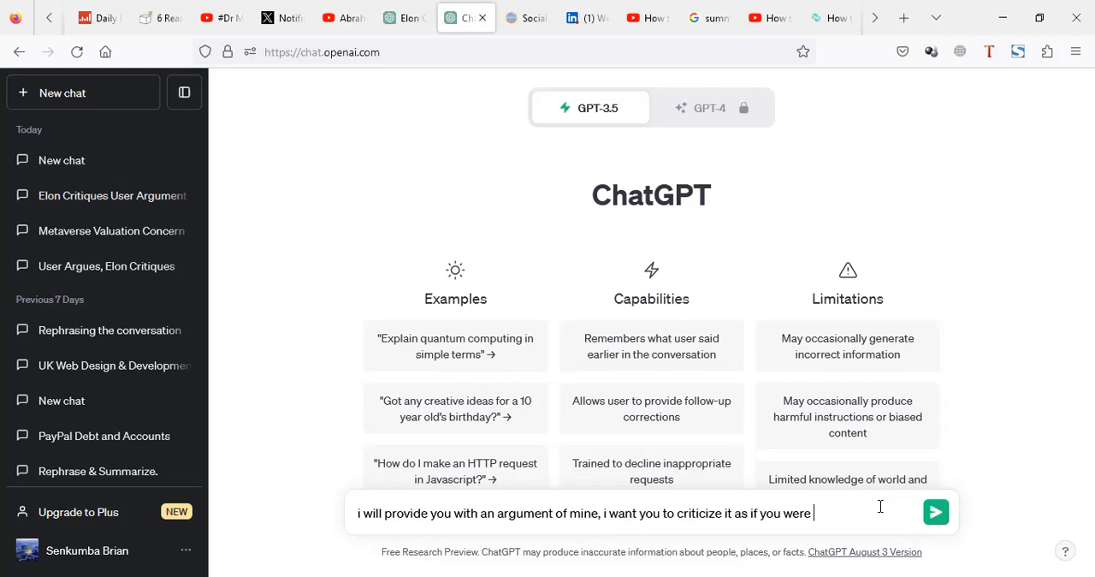
text(elon musk)
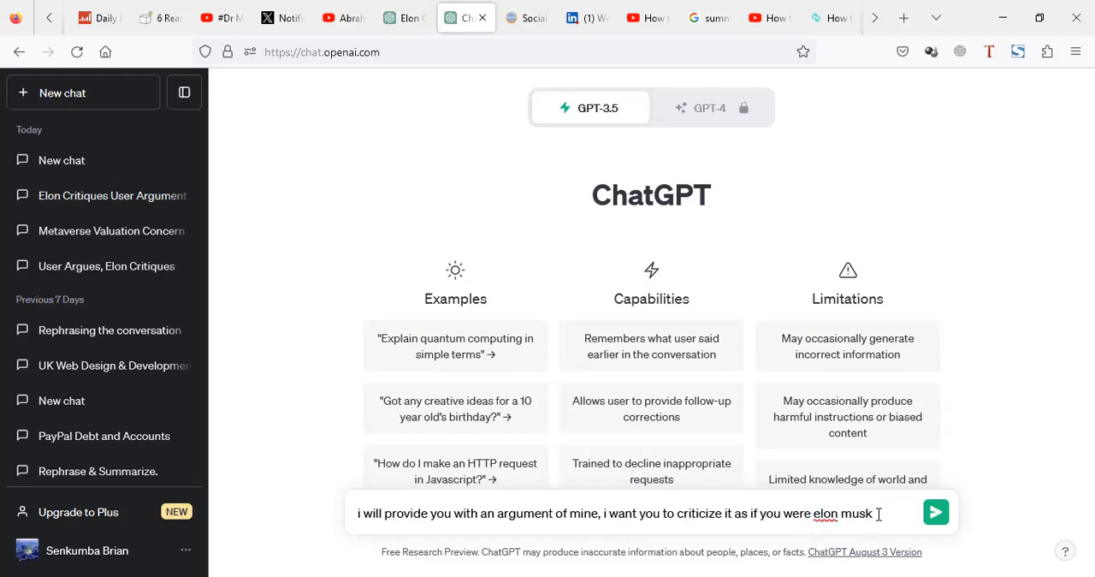
mouse_move(934, 511)
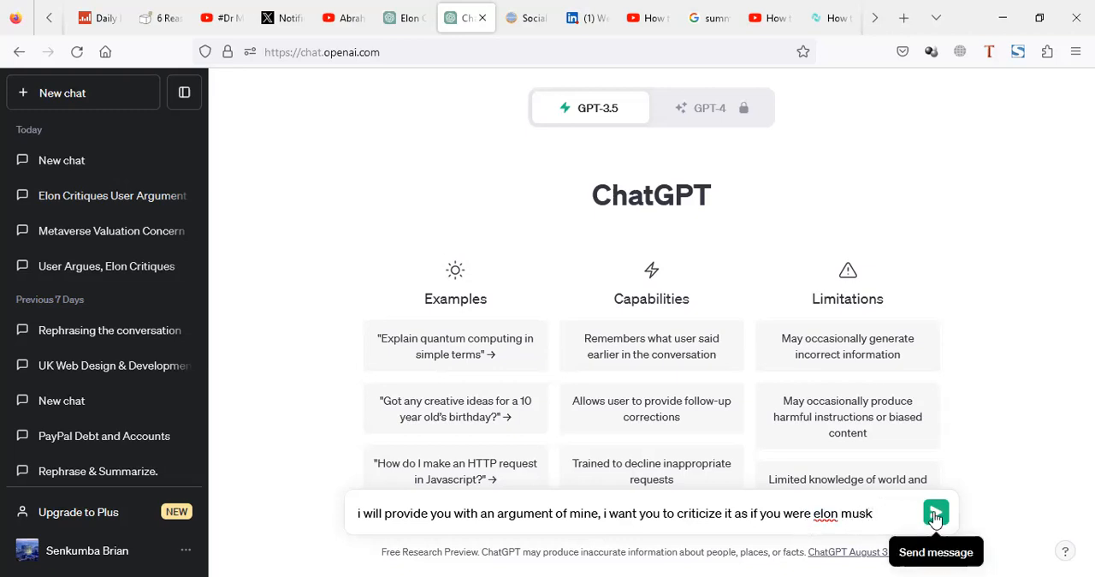
click(935, 513)
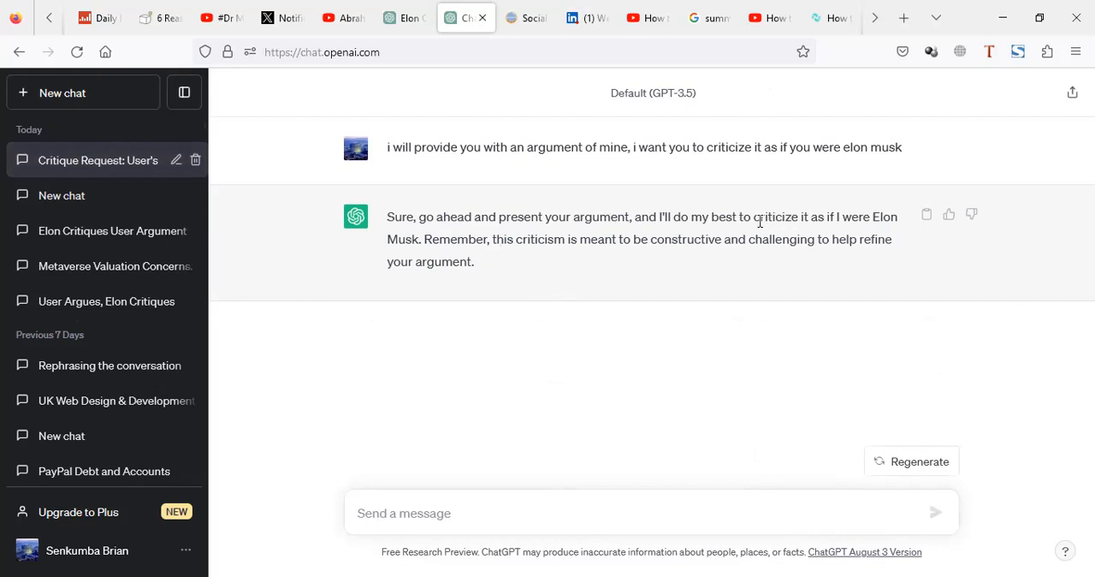
mouse_move(588, 233)
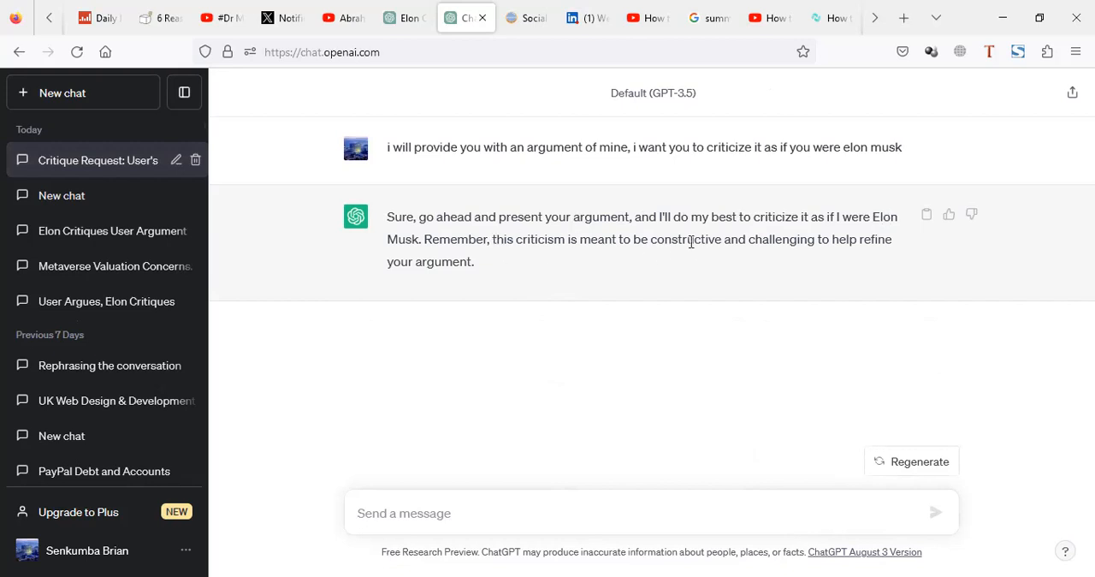
mouse_move(746, 243)
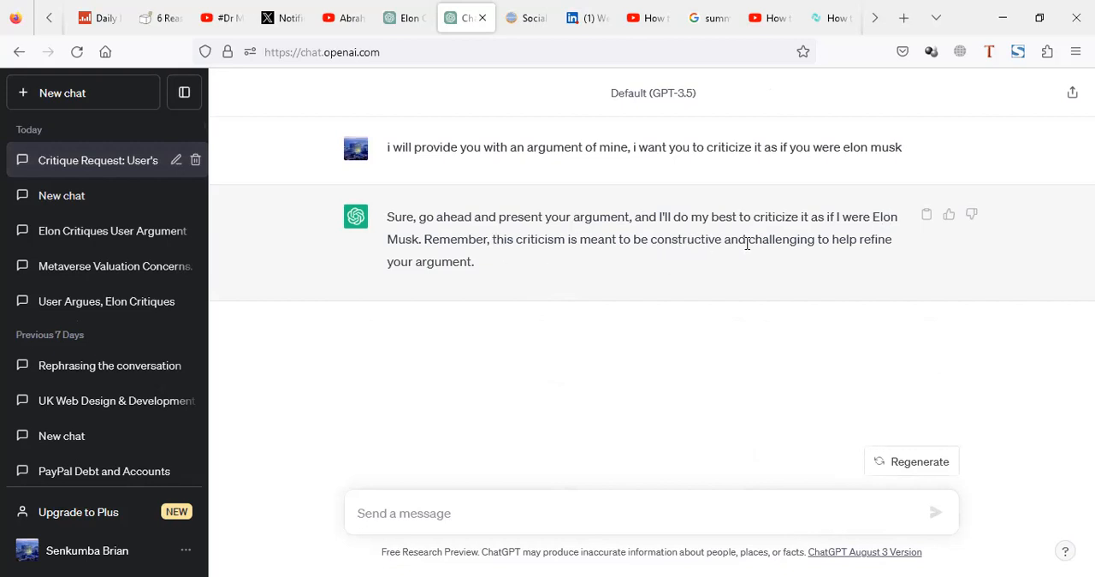
mouse_move(642, 353)
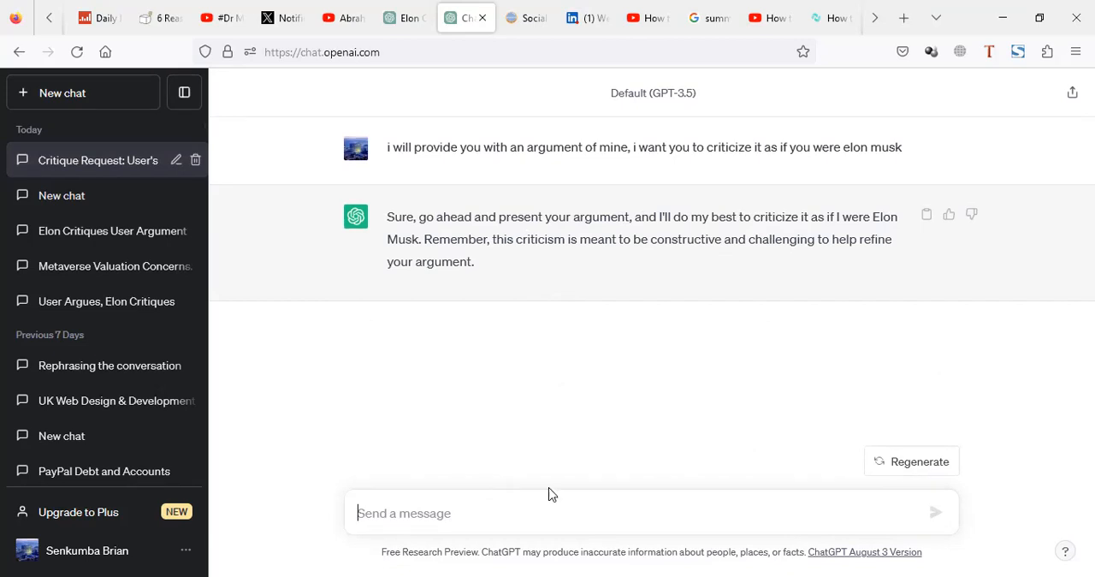
mouse_move(599, 538)
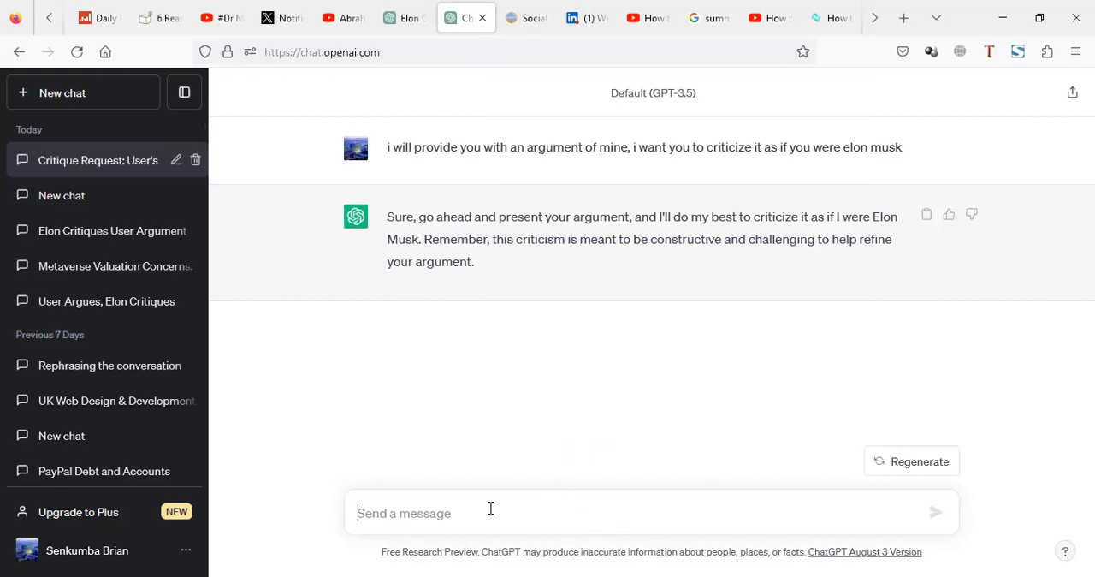
text(Metaverse  will be worthy 10 Trillions by 2030)
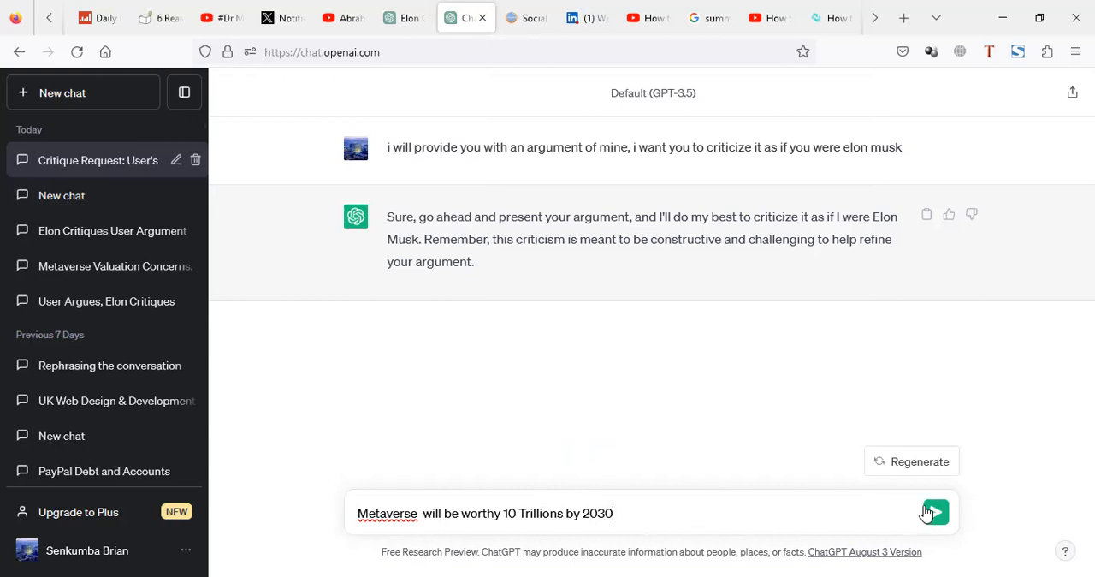
click(935, 512)
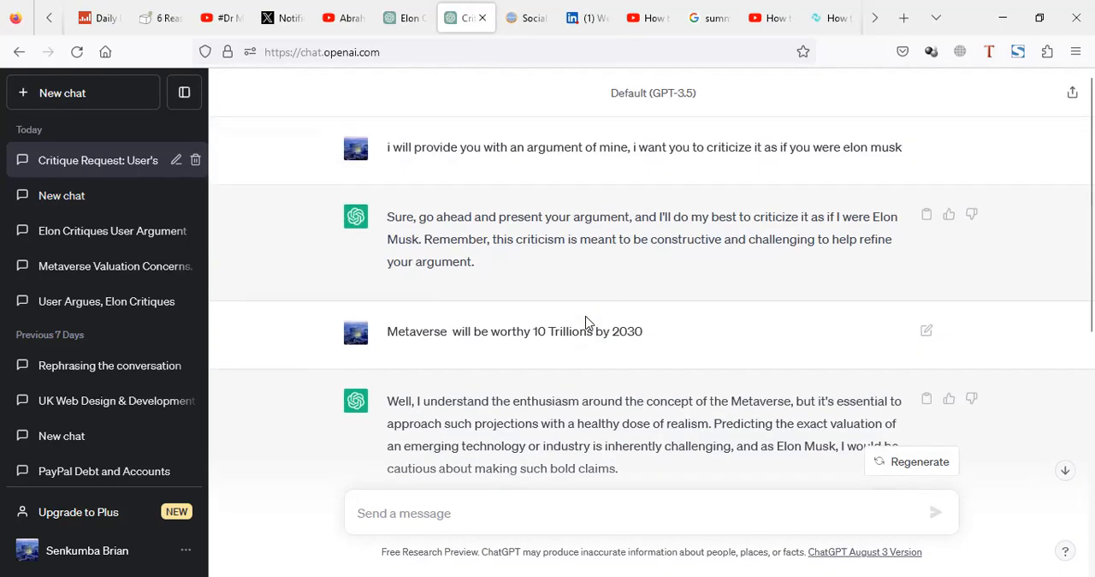
scroll(down, 3)
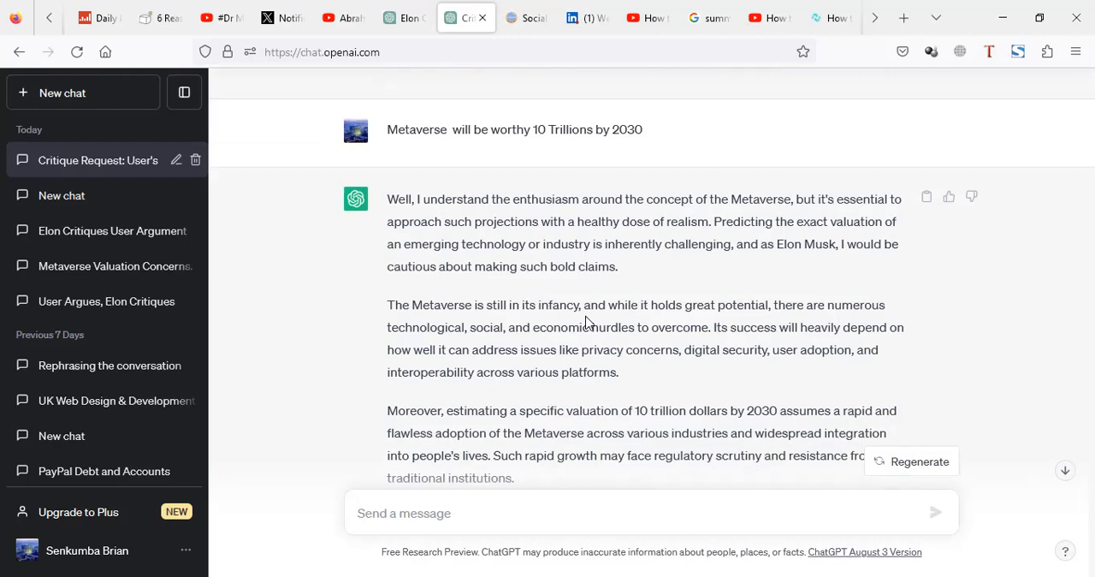
mouse_move(459, 294)
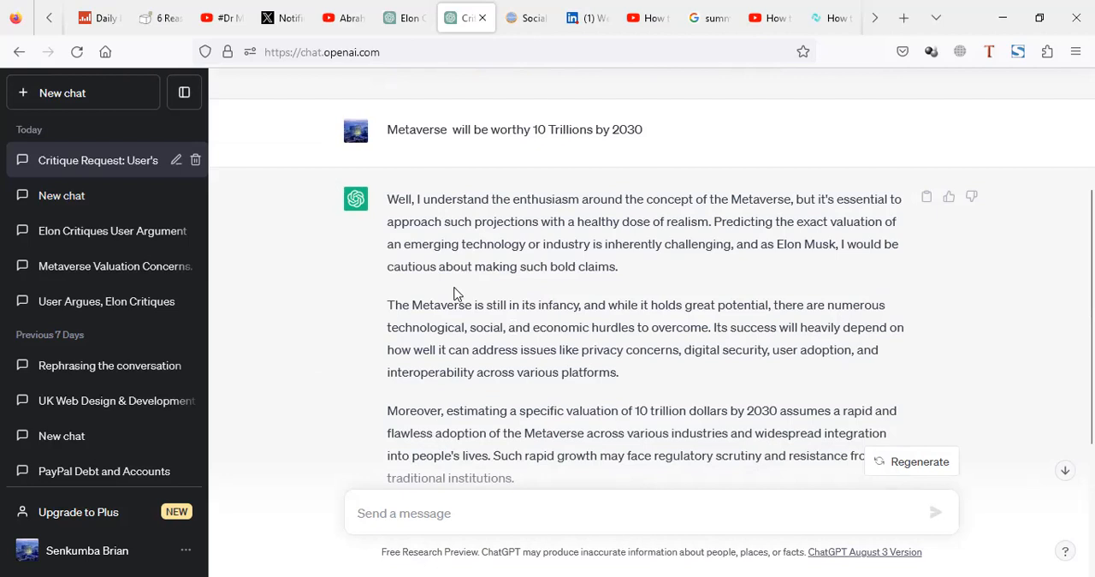
scroll(down, 3)
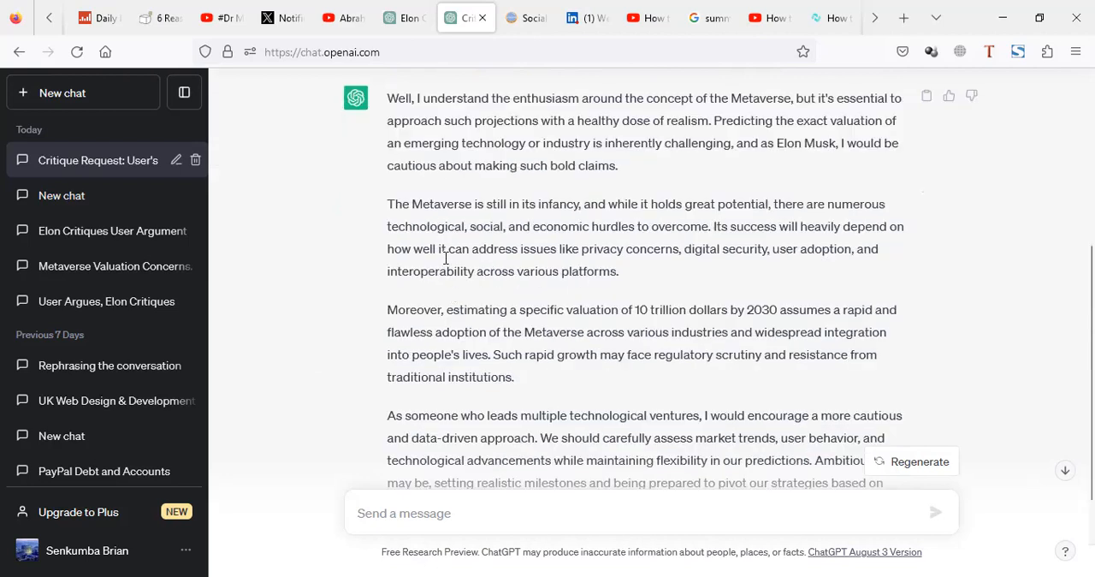
scroll(down, 3)
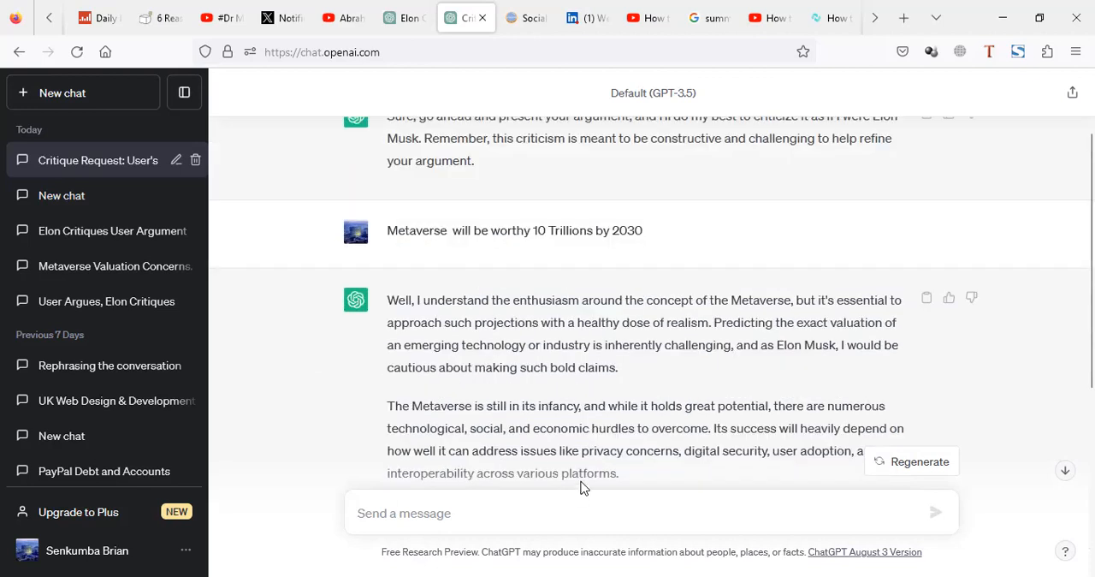
scroll(down, 3)
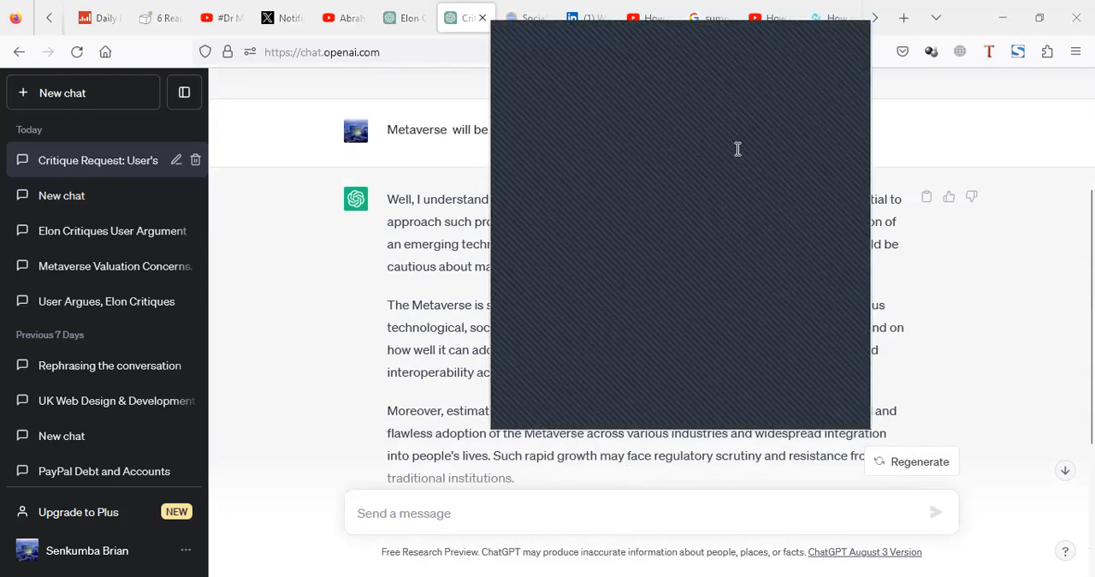
mouse_move(599, 221)
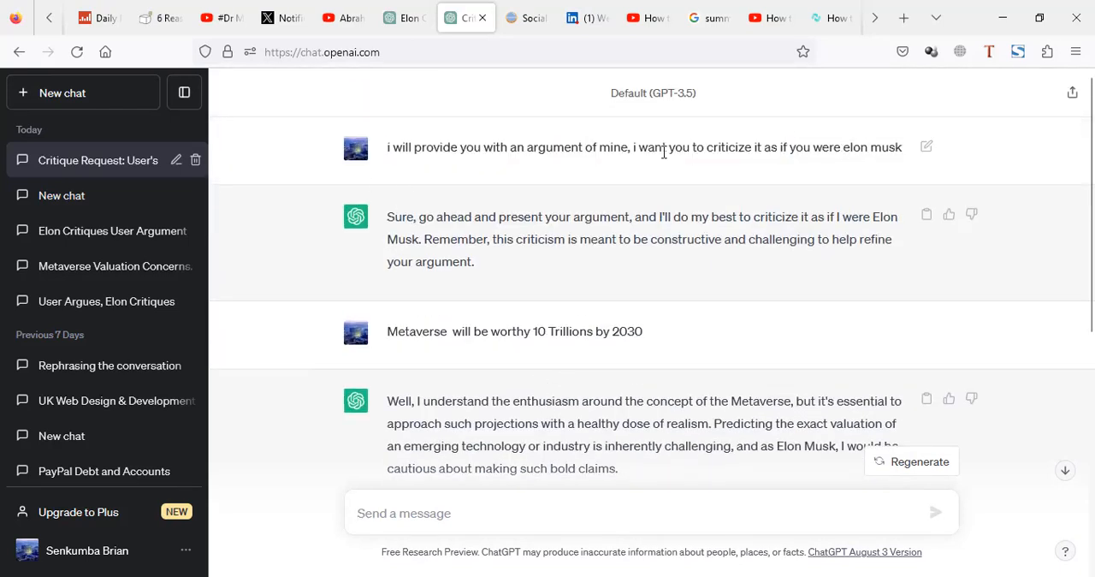
mouse_move(385, 150)
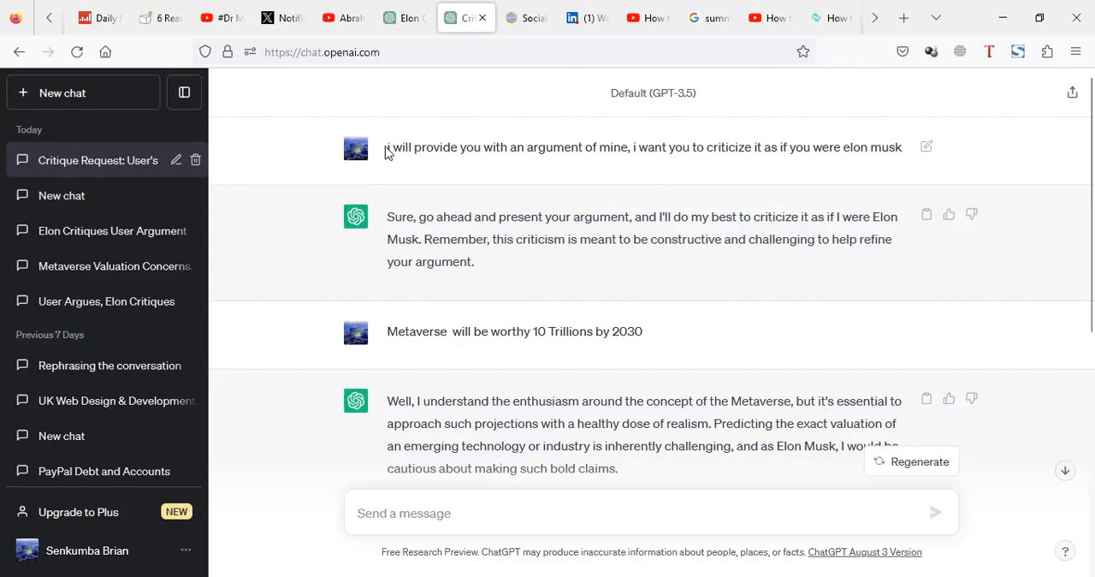
- Send 'Paypal stocks will skyrocket by 2030' and read the cautious Musk-style critique in reply
drag(387, 147, 866, 147)
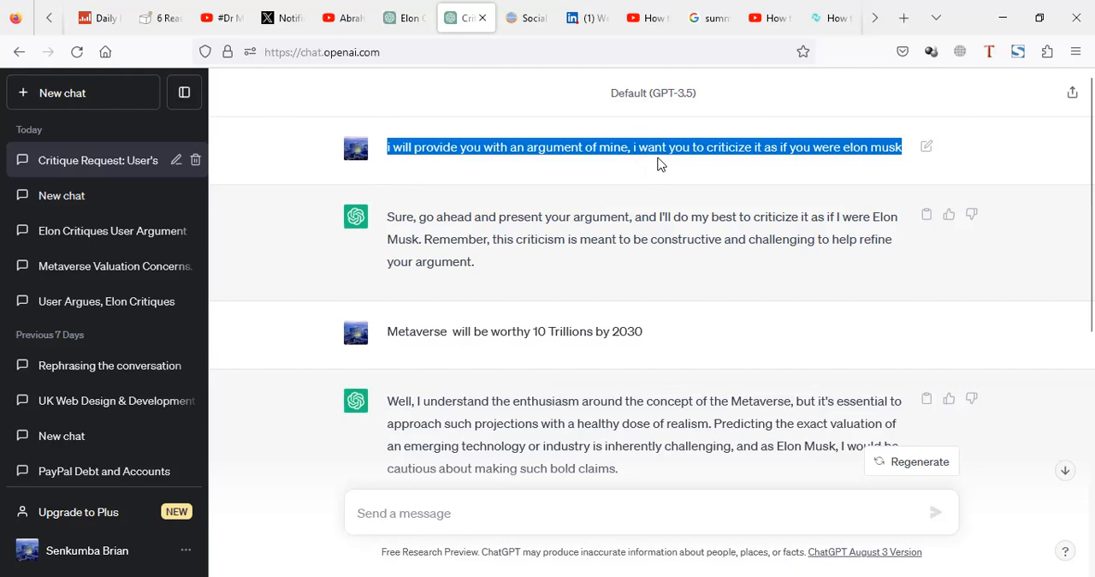
mouse_move(493, 212)
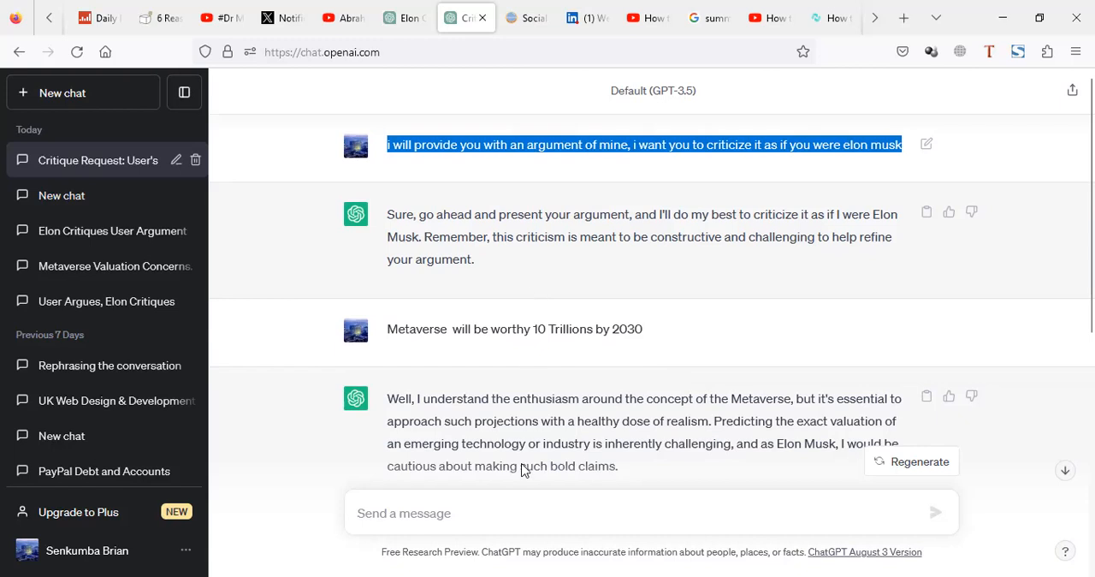
scroll(down, 3)
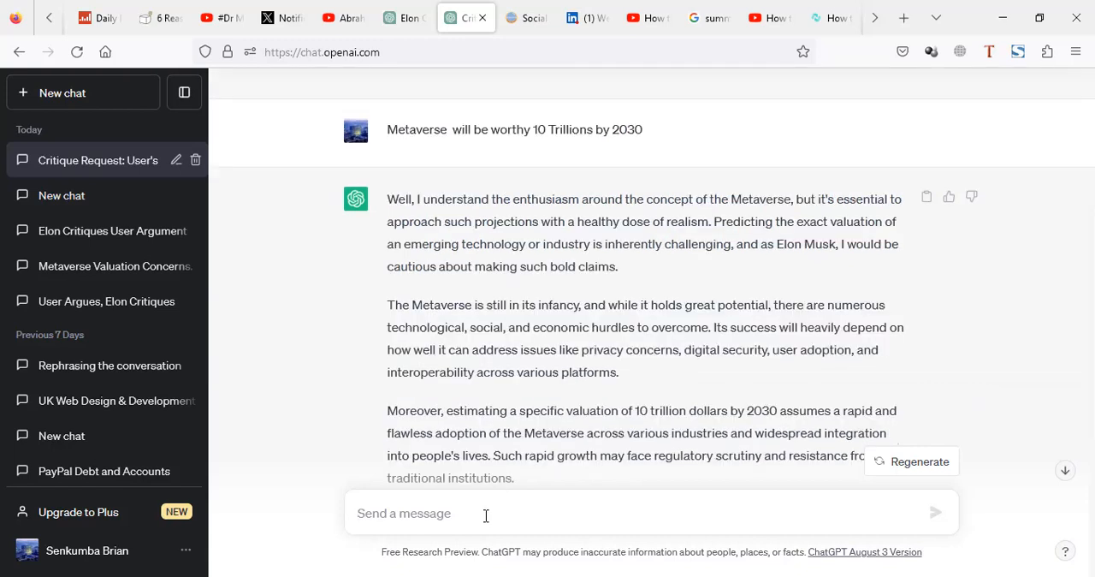
text(Paypal stocks will skyrocket by 2030)
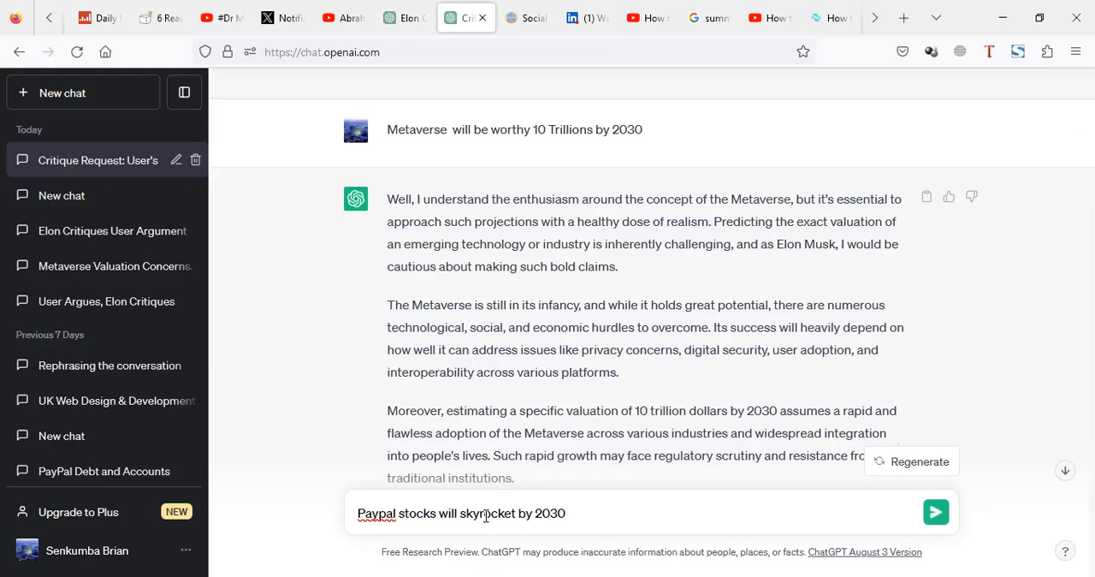
scroll(down, 3)
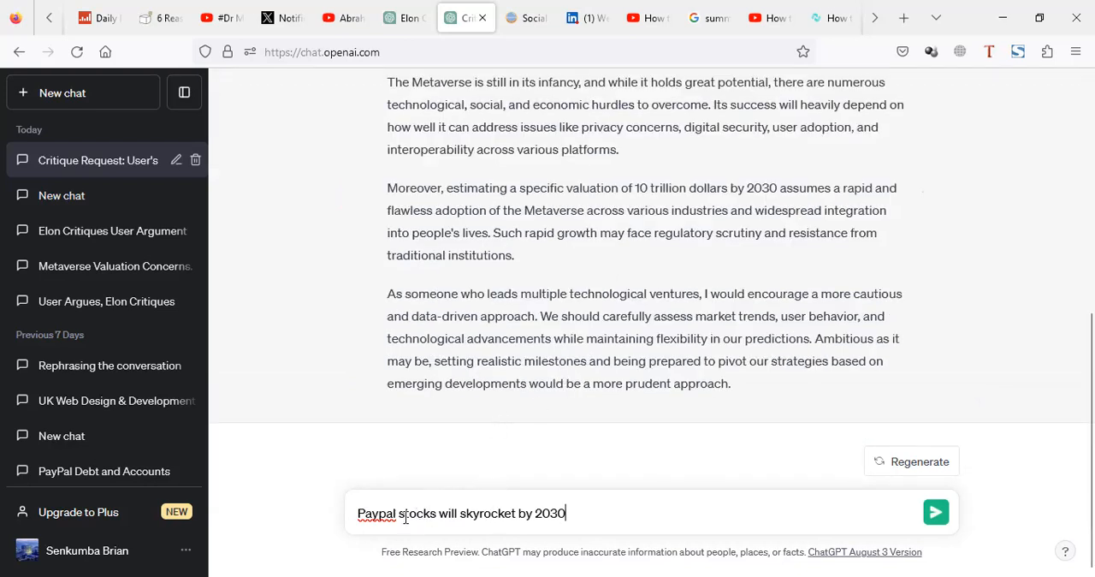
mouse_move(500, 499)
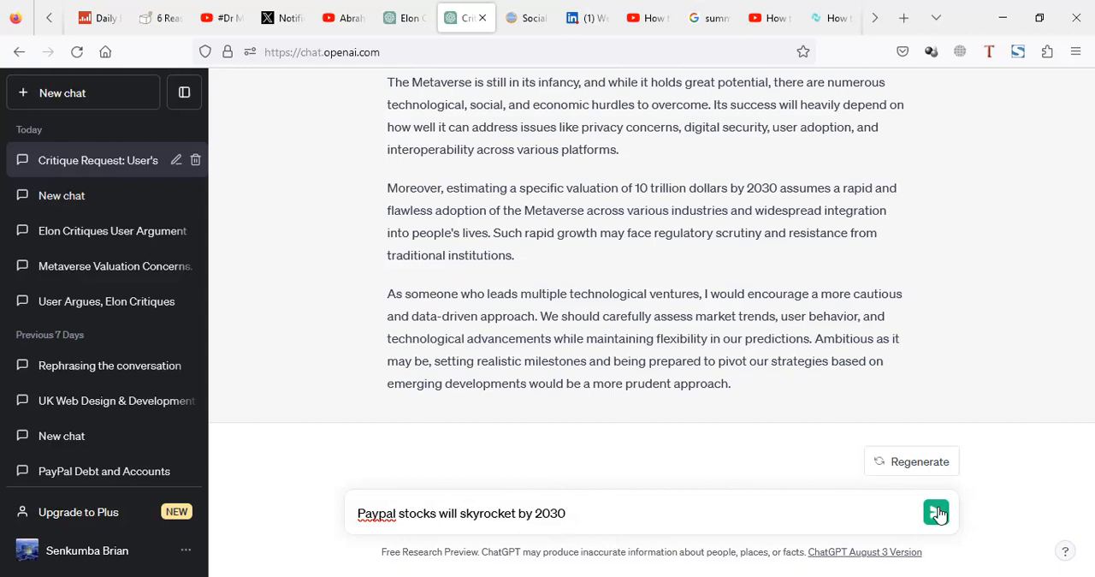
click(934, 513)
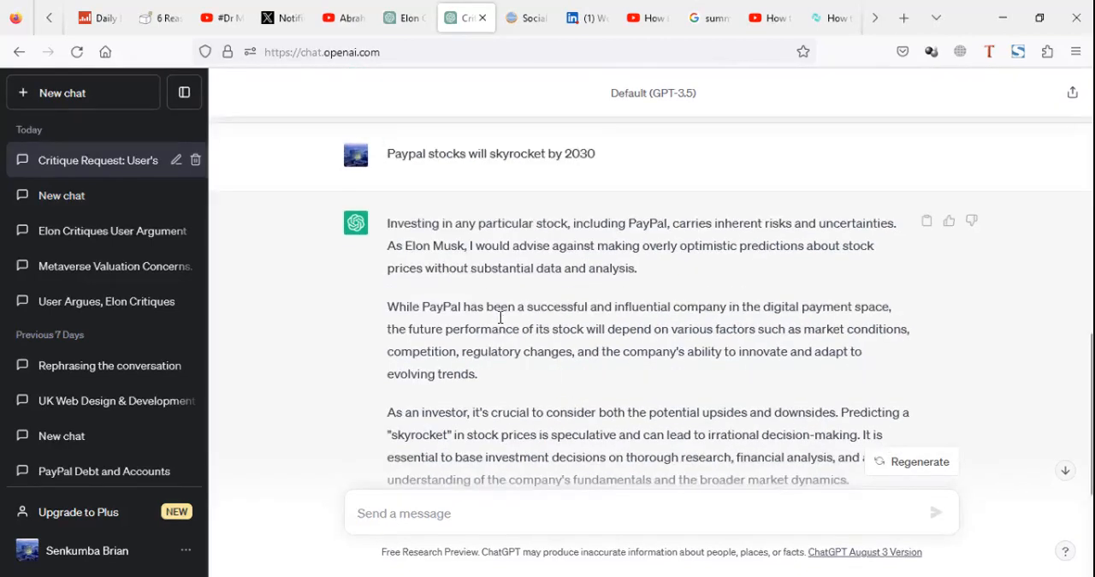
mouse_move(459, 267)
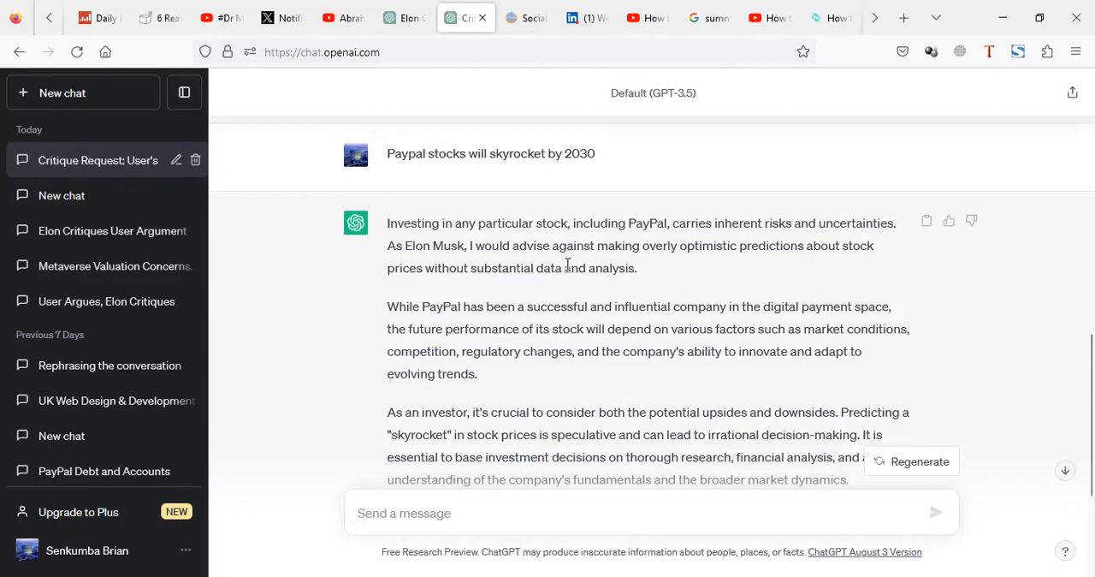
mouse_move(620, 329)
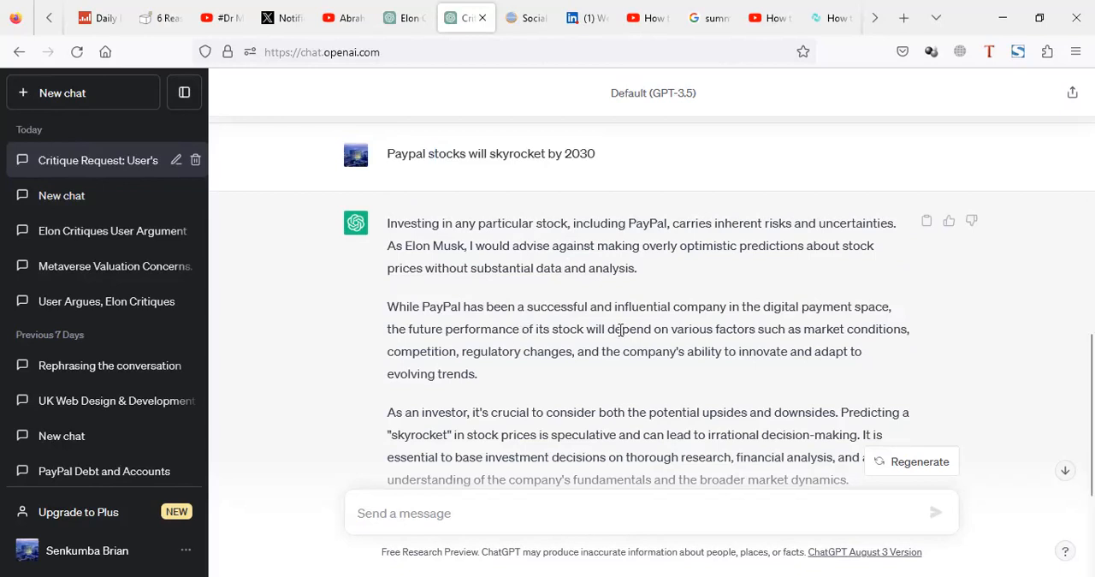
scroll(up, 3)
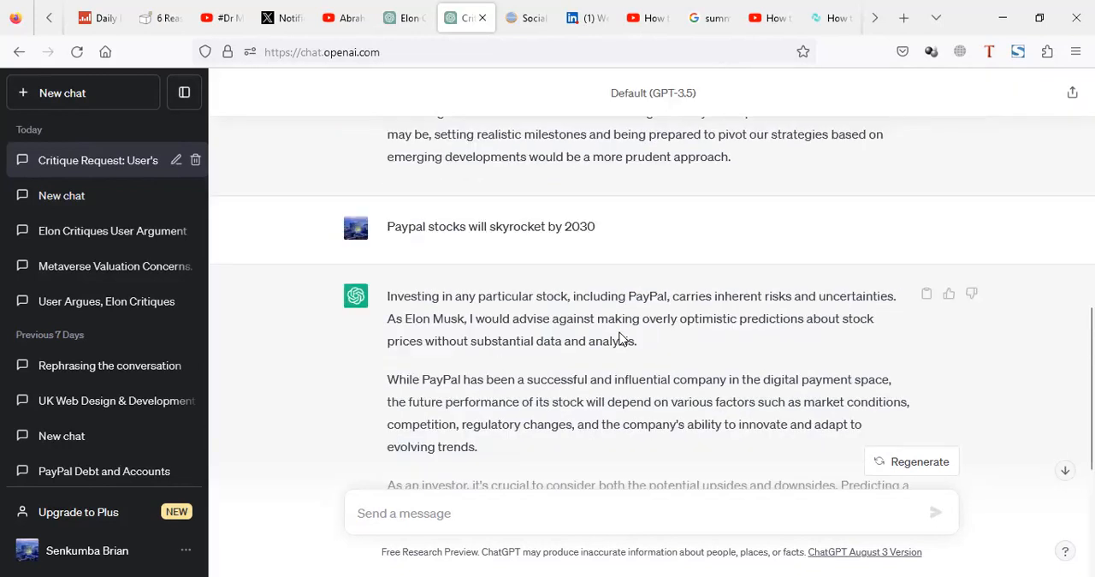
scroll(down, 3)
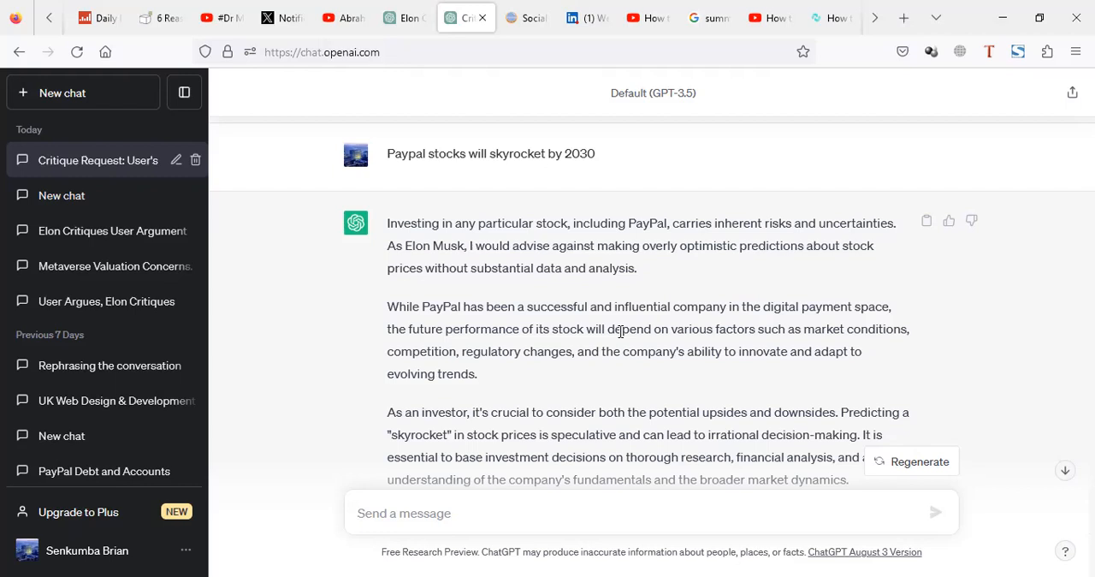
mouse_move(616, 282)
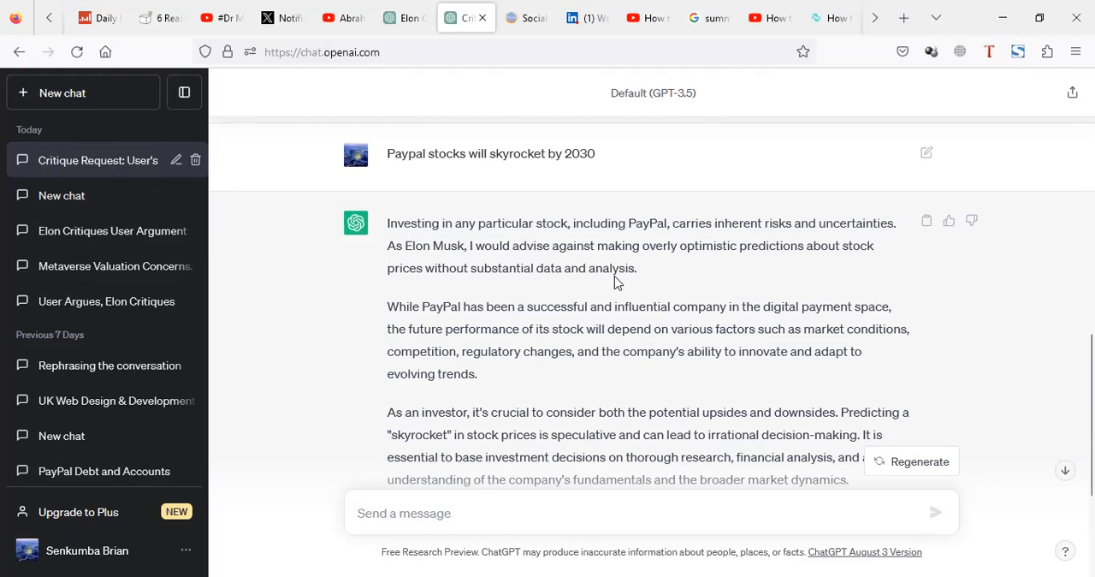
scroll(down, 3)
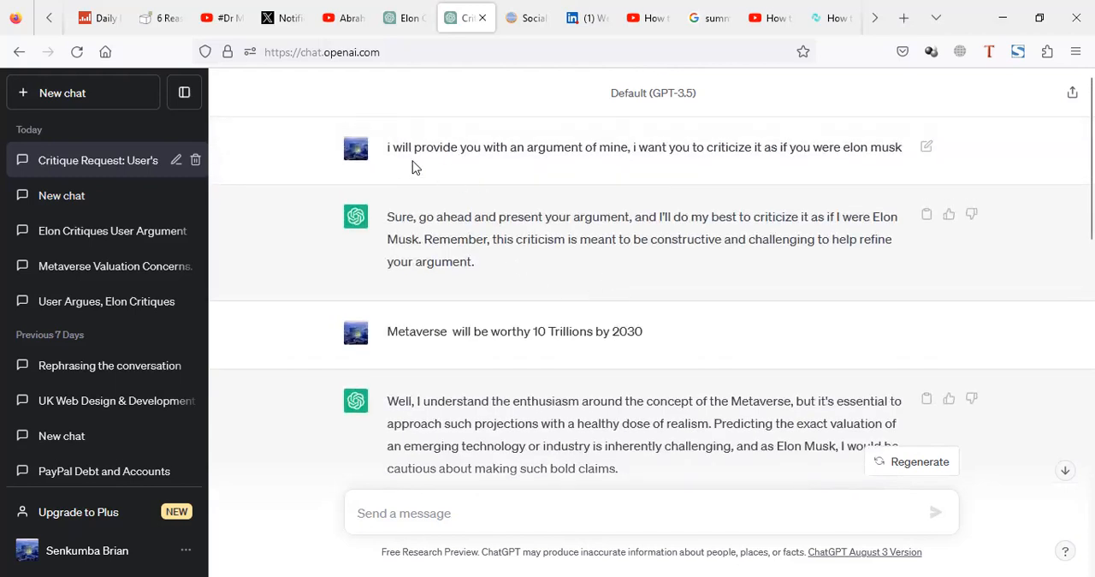
drag(386, 147, 848, 148)
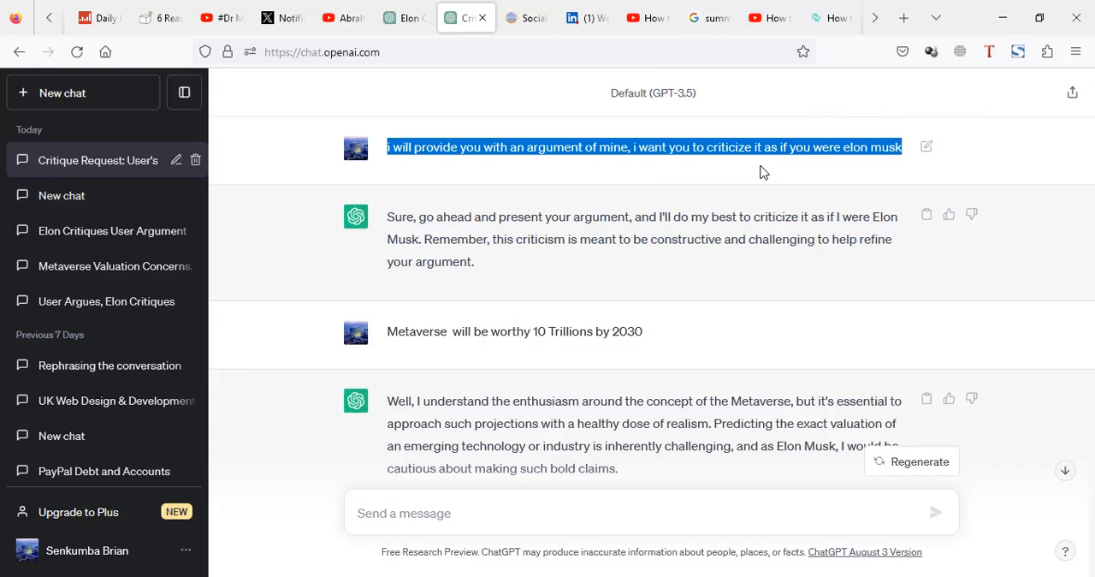
mouse_move(455, 177)
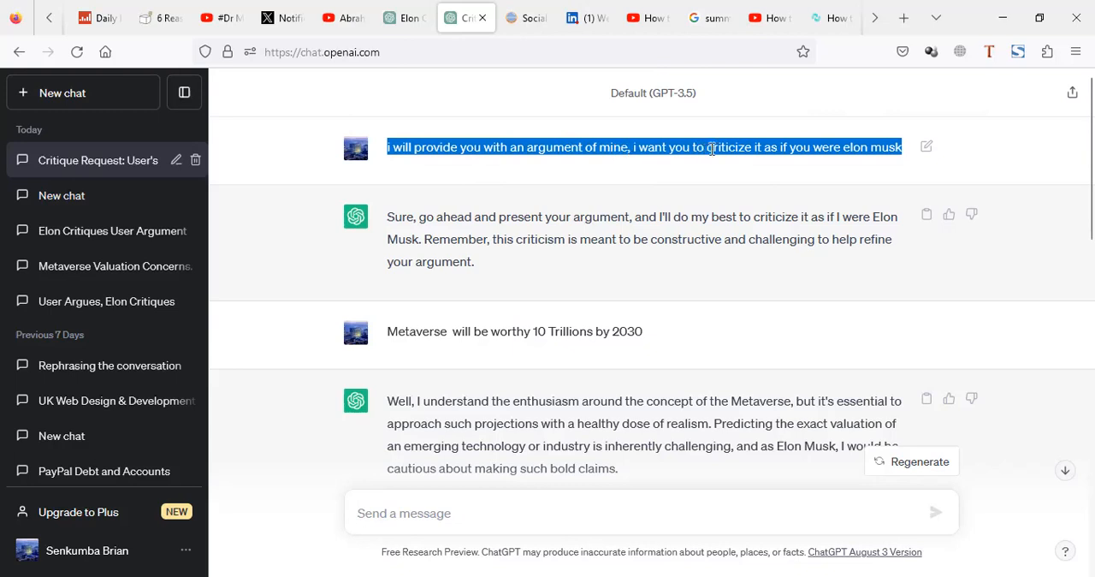
mouse_move(855, 151)
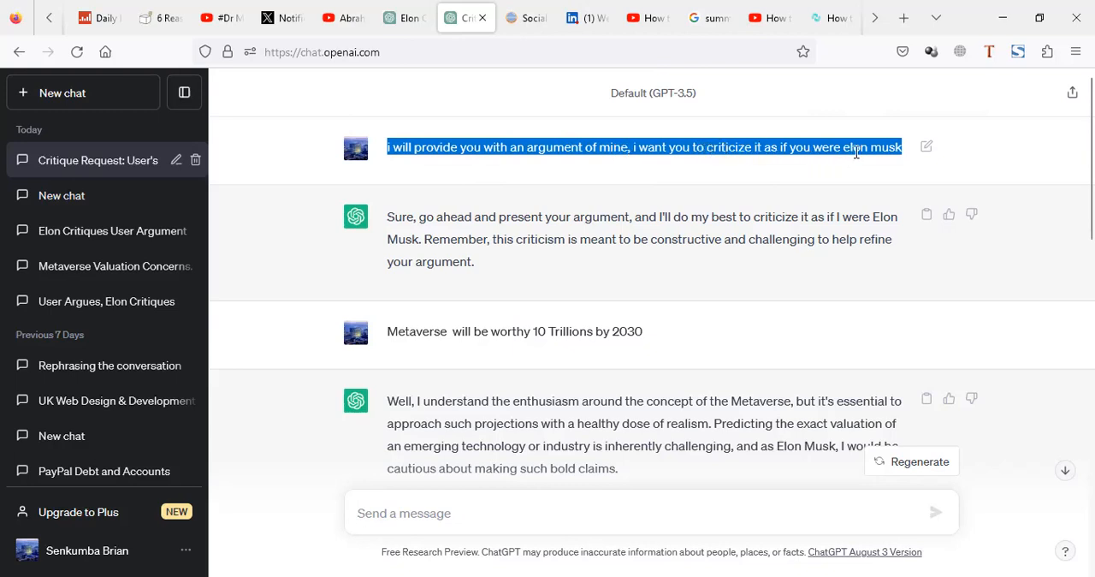